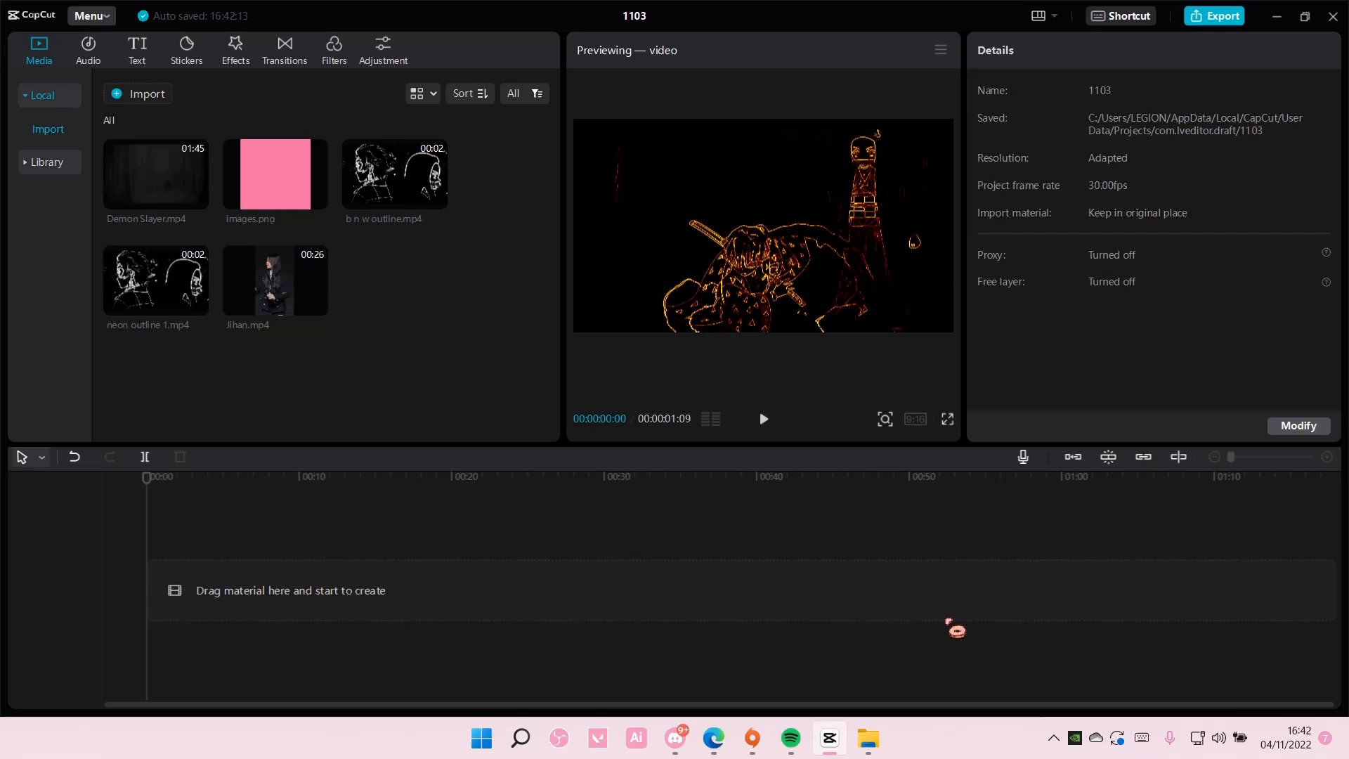
mouse_move(660, 567)
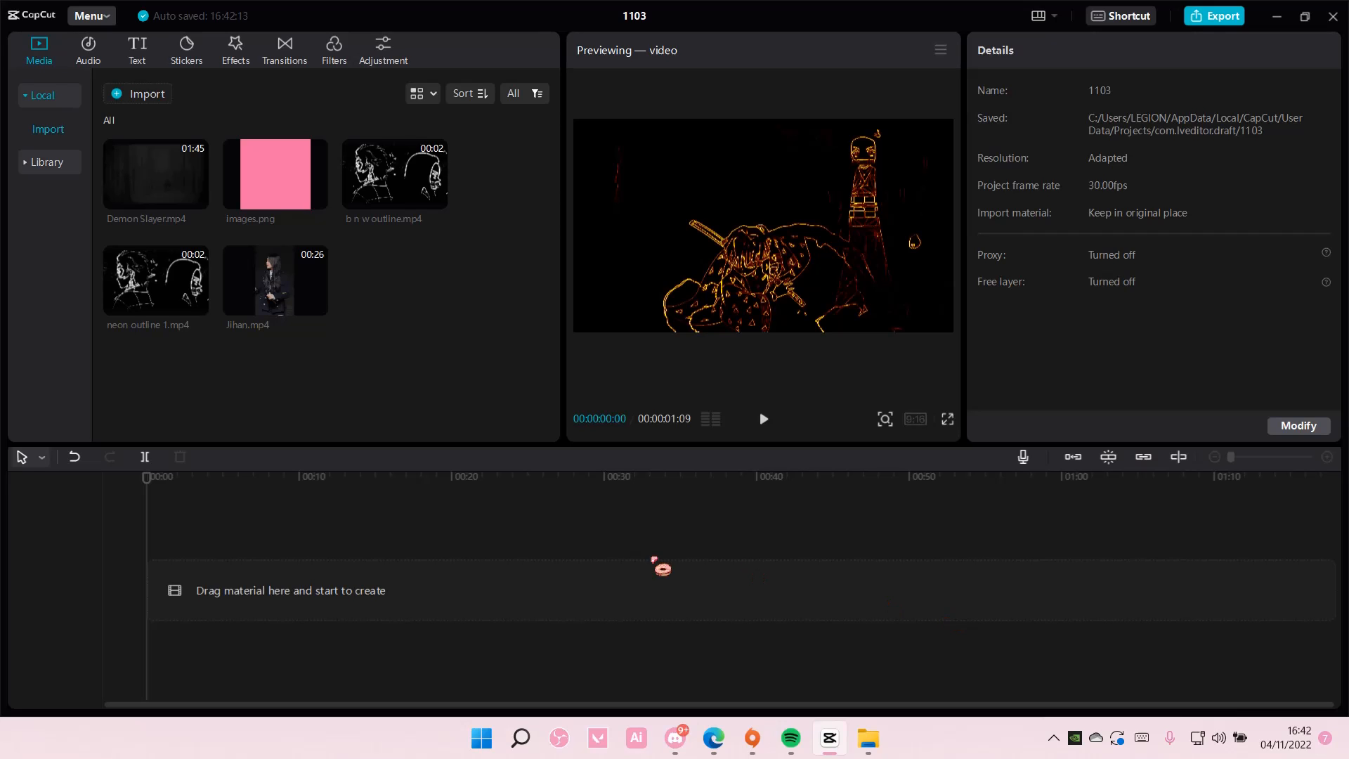
- Import the 3:37 MP3 audio file into the media library alongside the existing clips
click(137, 93)
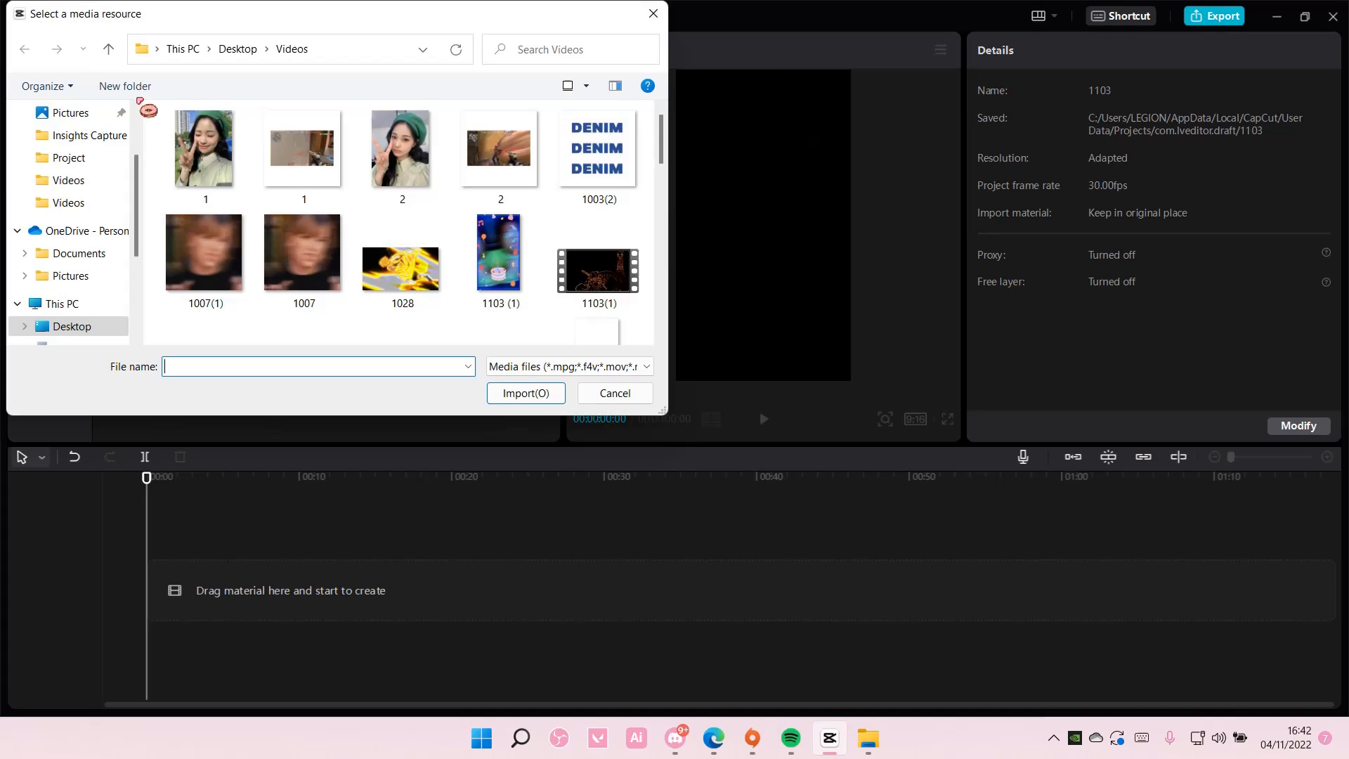
scroll(down, 3)
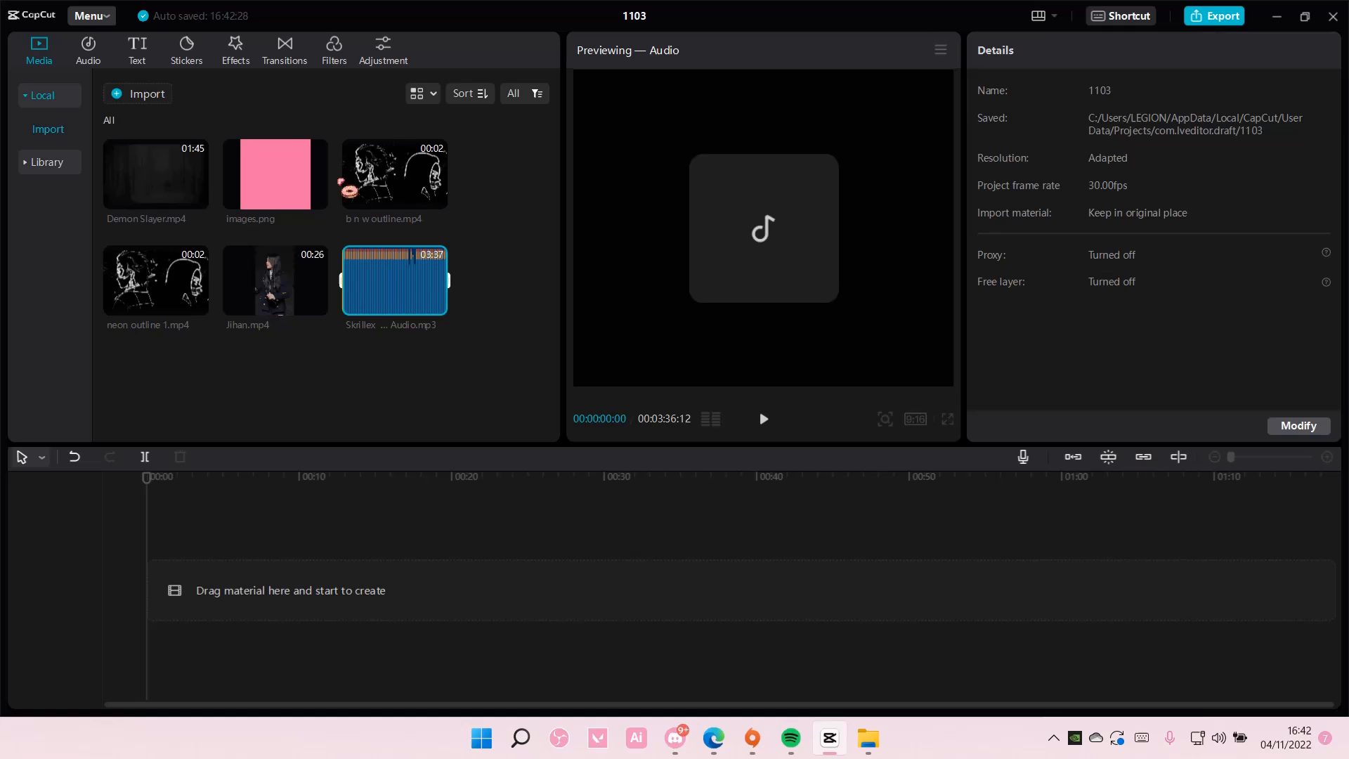
- Extract audio from a video via Extracted audios and add the ~3-second clip to the audio track
click(88, 44)
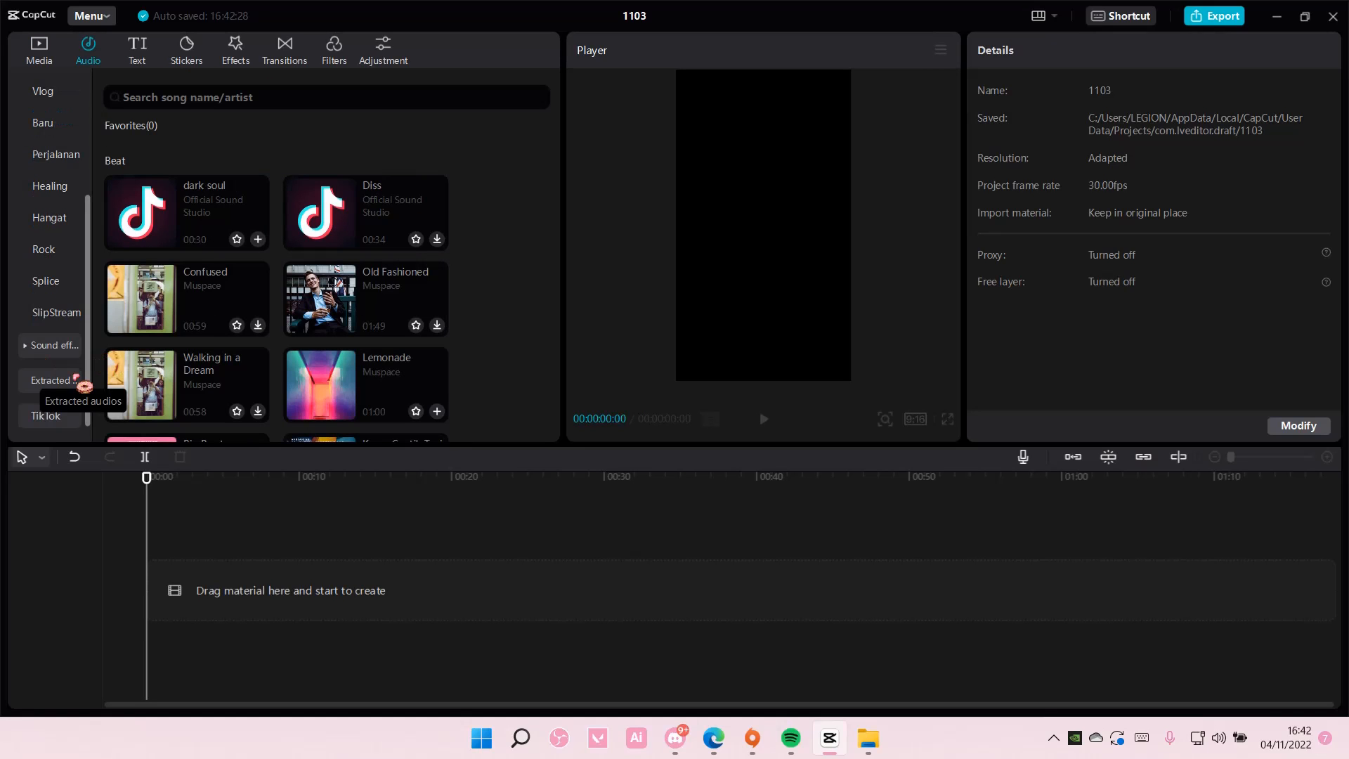
click(46, 380)
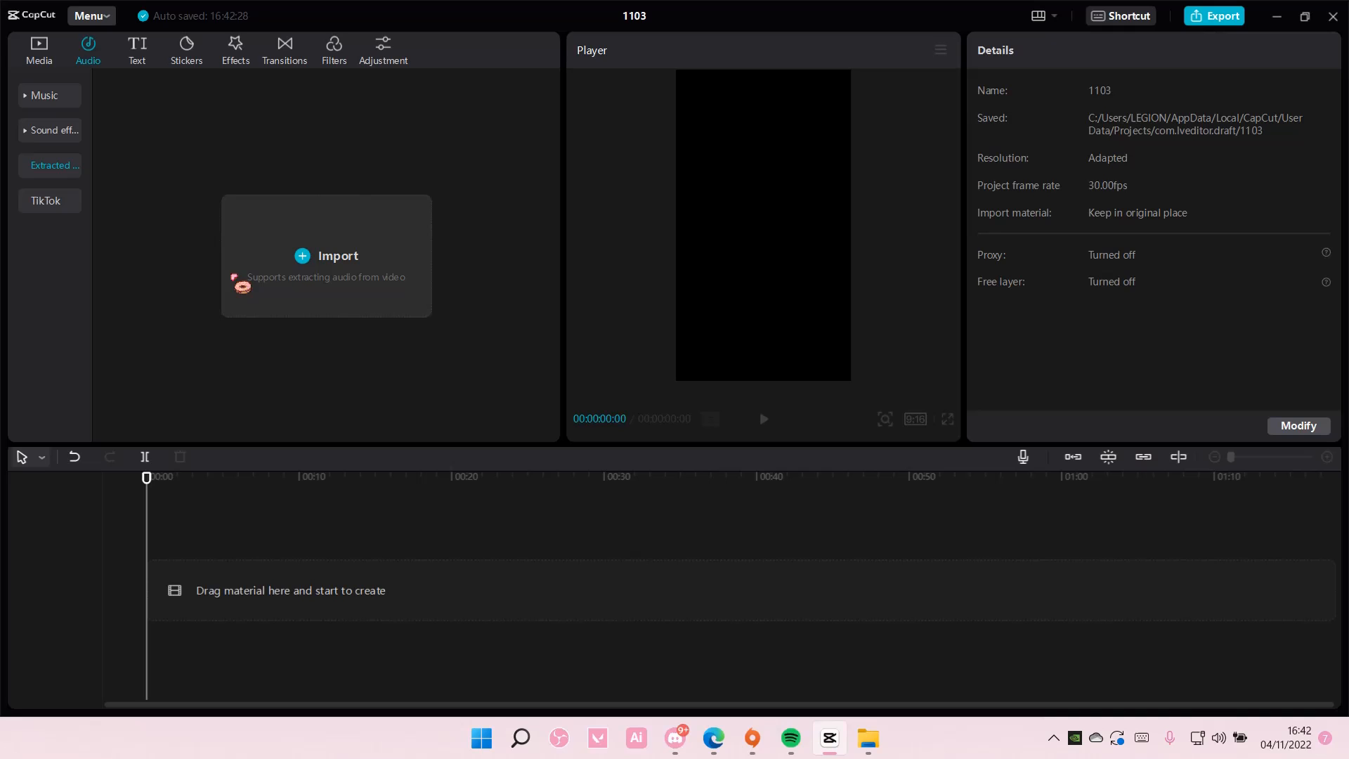
click(326, 255)
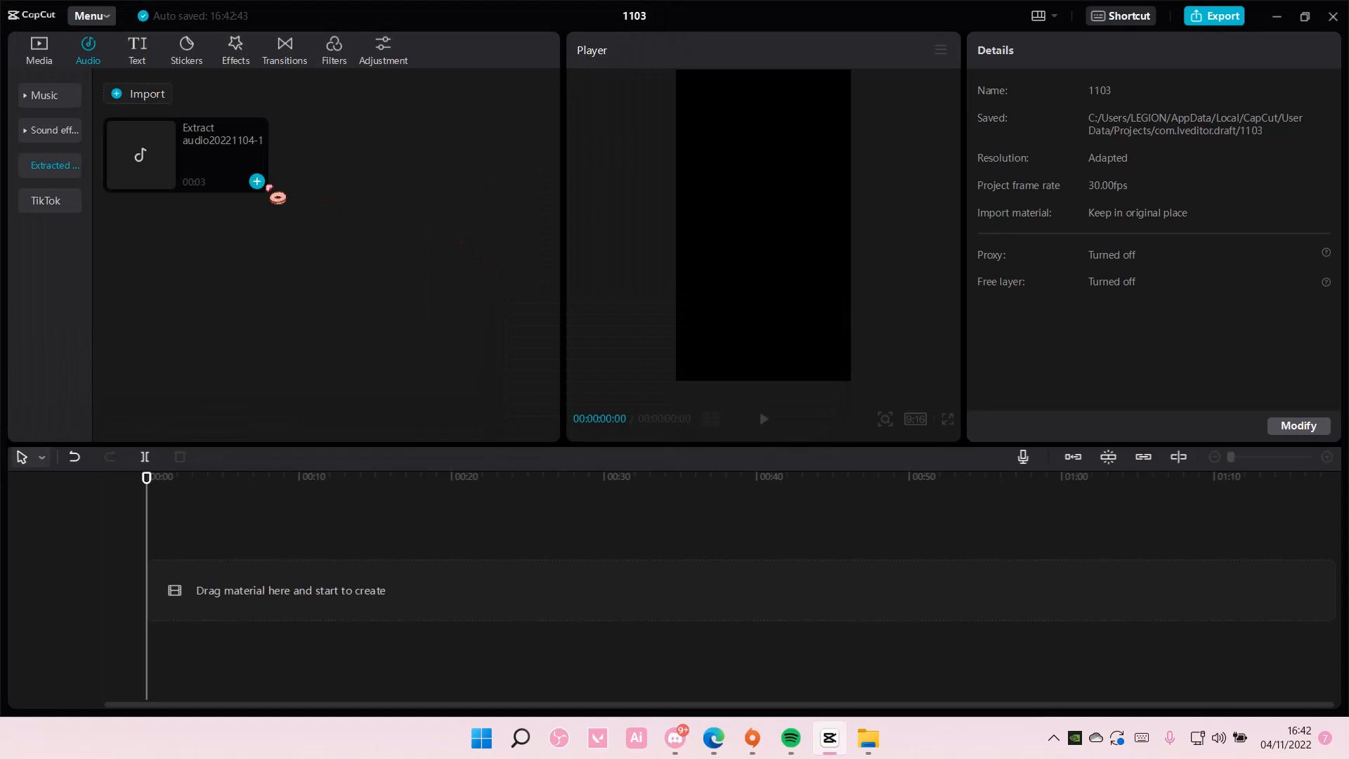
click(256, 181)
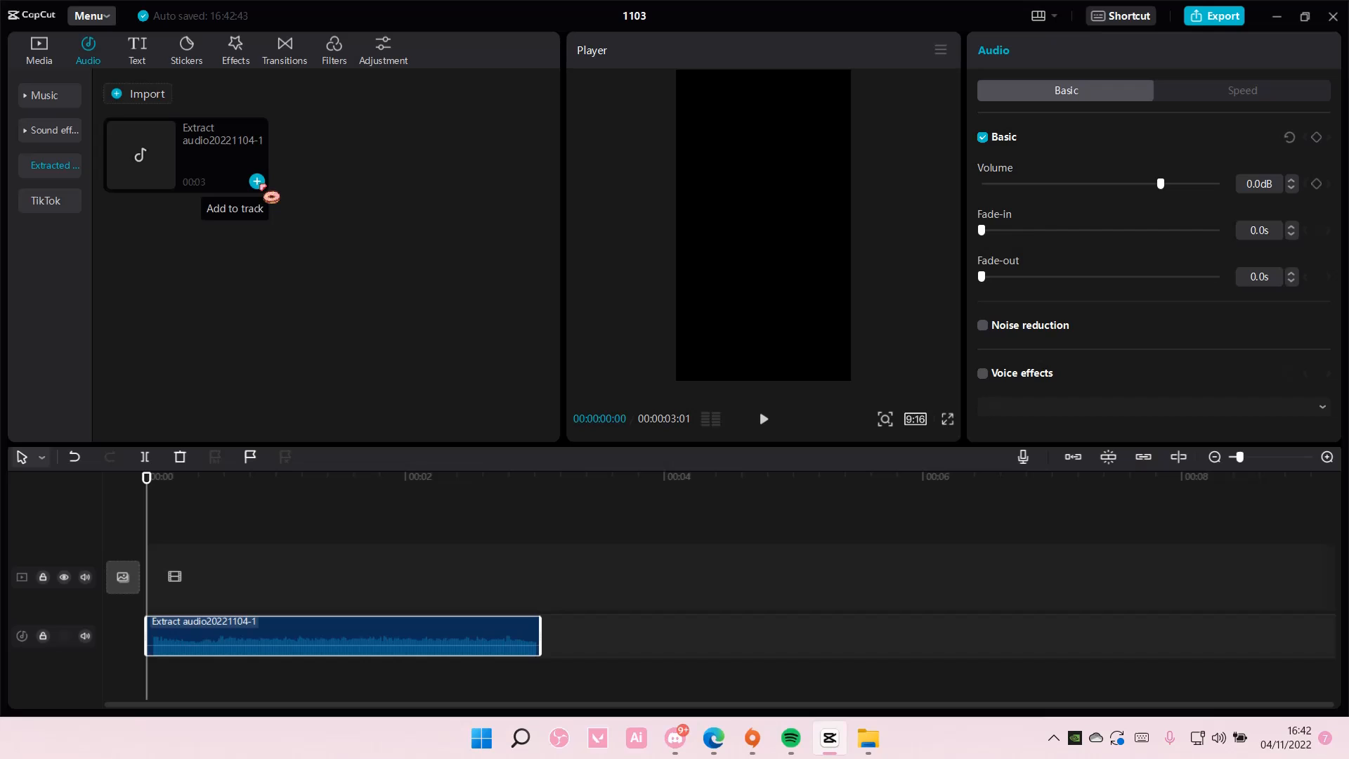